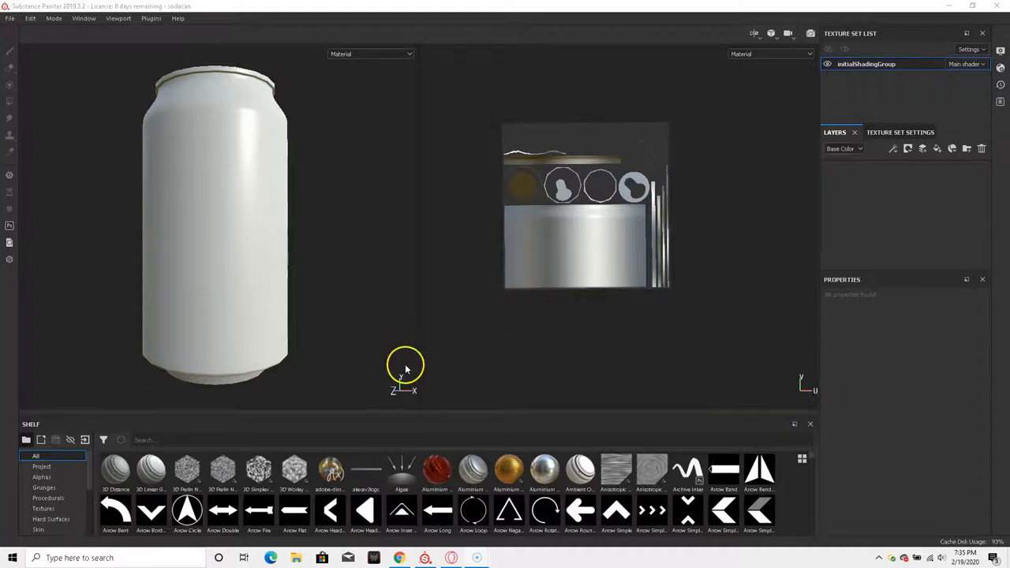
mouse_move(278, 321)
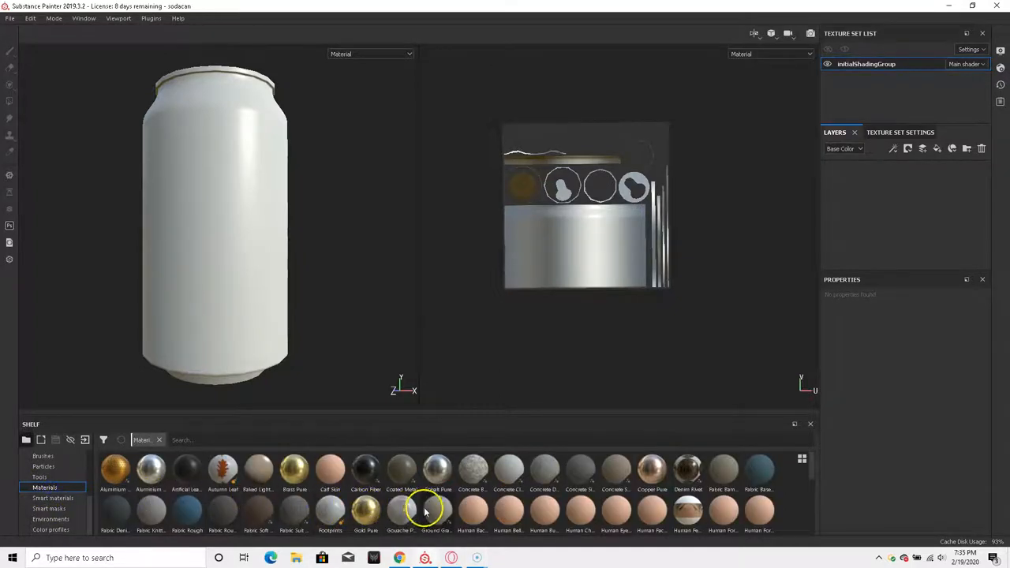
Step: Scroll through the Materials shelf thumbnails to locate Aluminium Pure
scroll(down, 3)
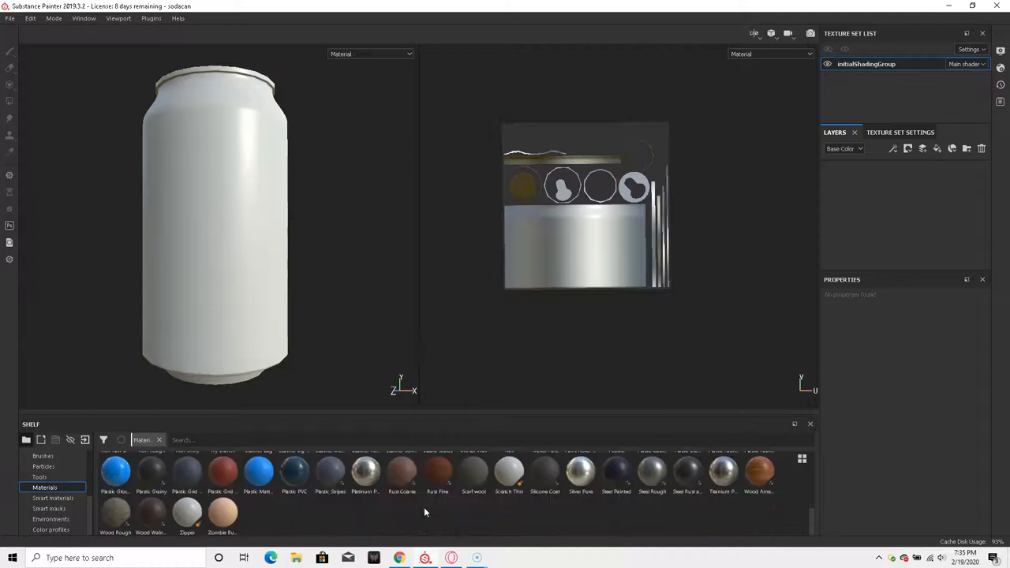
scroll(up, 3)
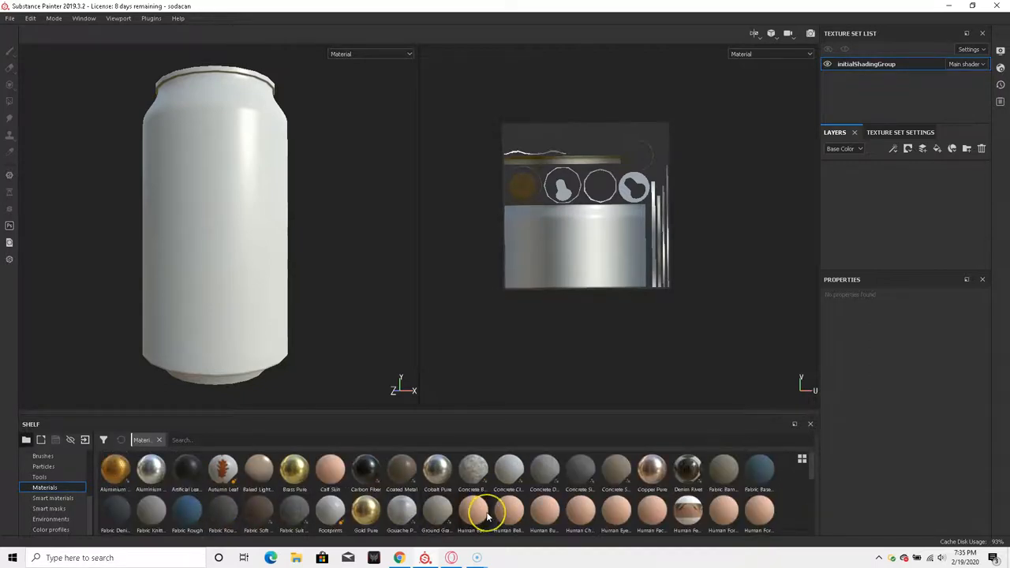
mouse_move(293, 509)
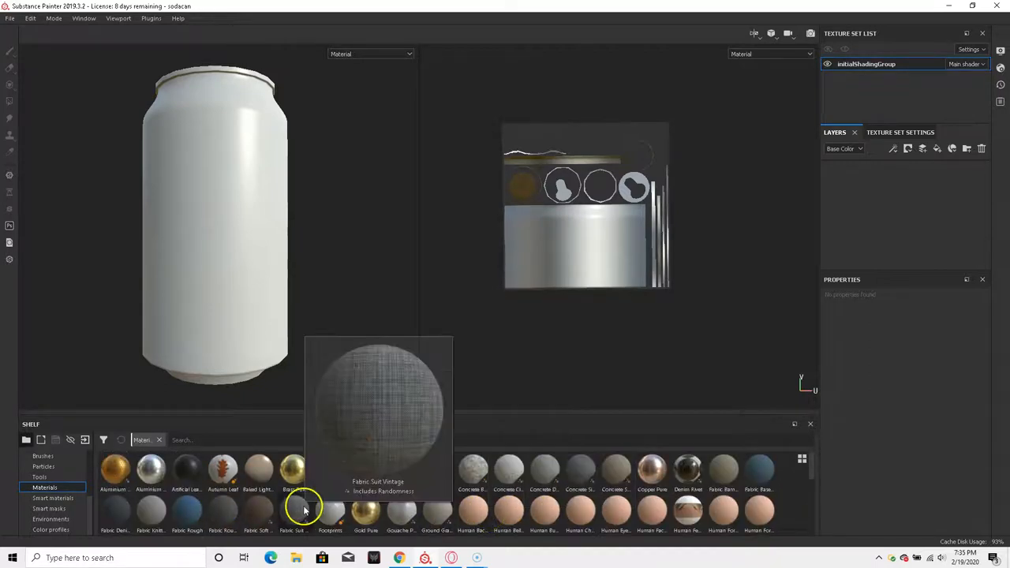
mouse_move(150, 469)
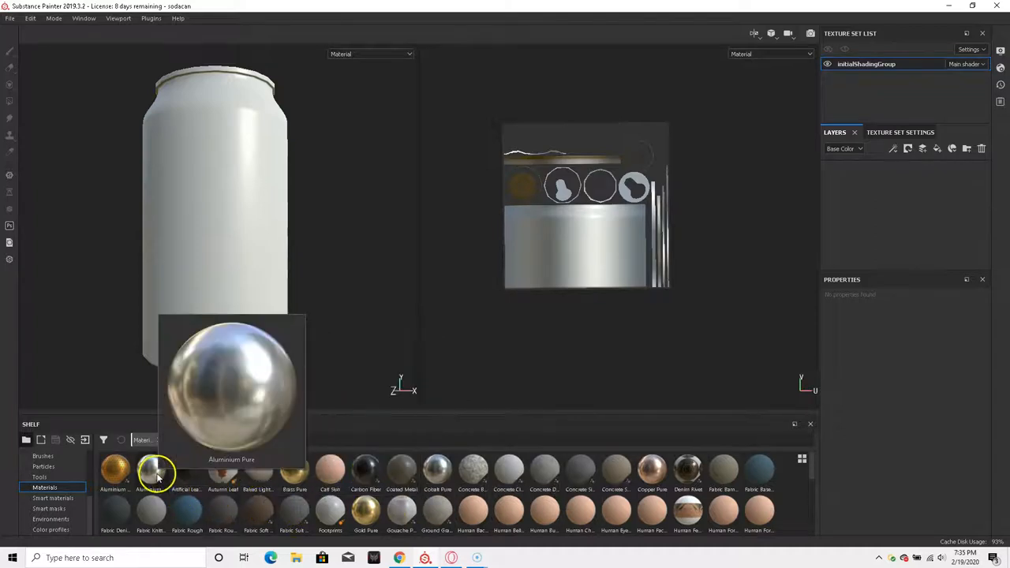
Step: Apply Aluminium Pure, then the Aluminium Brushed Worn smart material, and orbit to inspect the can
double_click(150, 469)
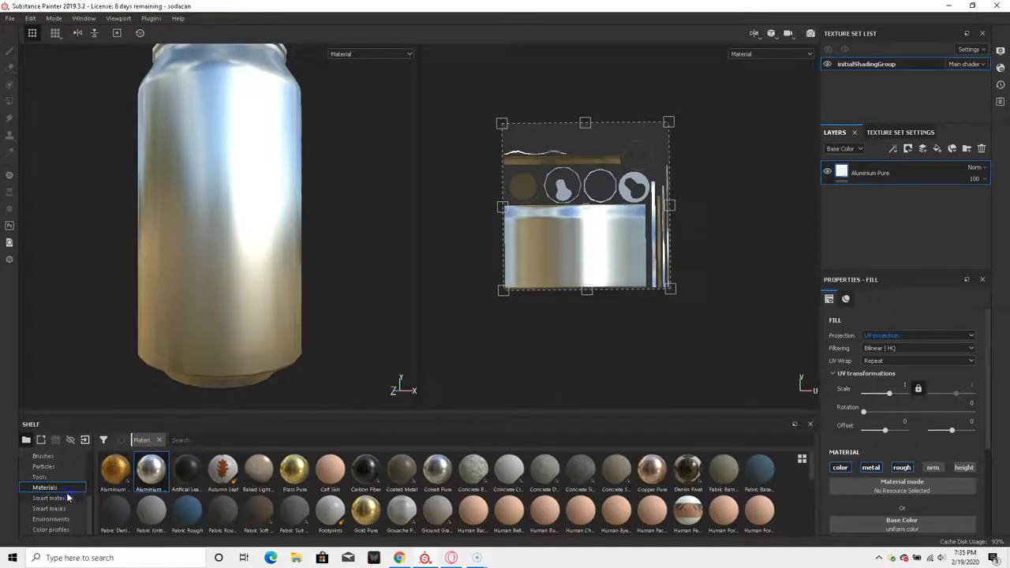
click(53, 498)
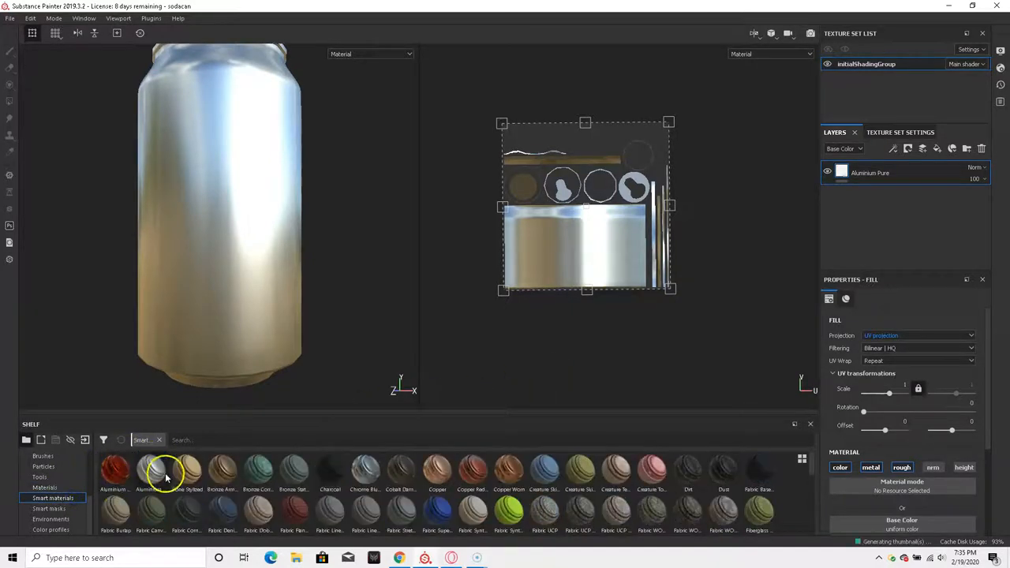
drag(151, 469, 251, 245)
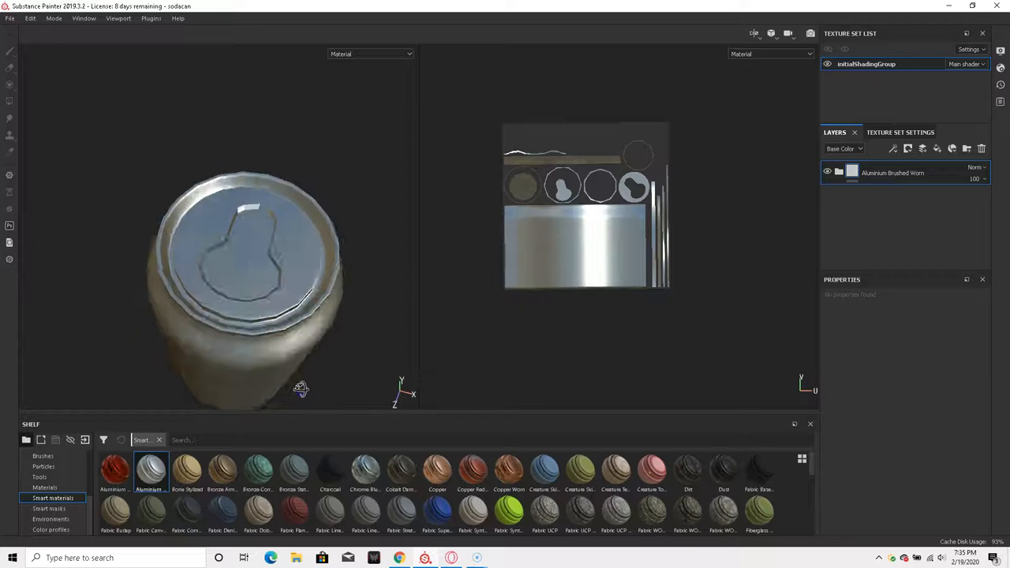
drag(299, 387, 213, 201)
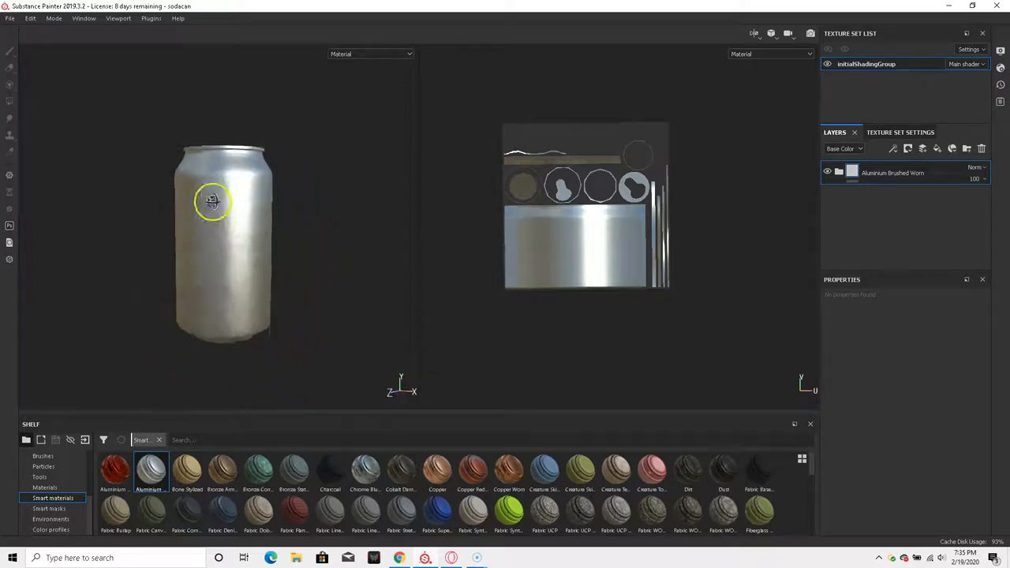
drag(212, 201, 234, 278)
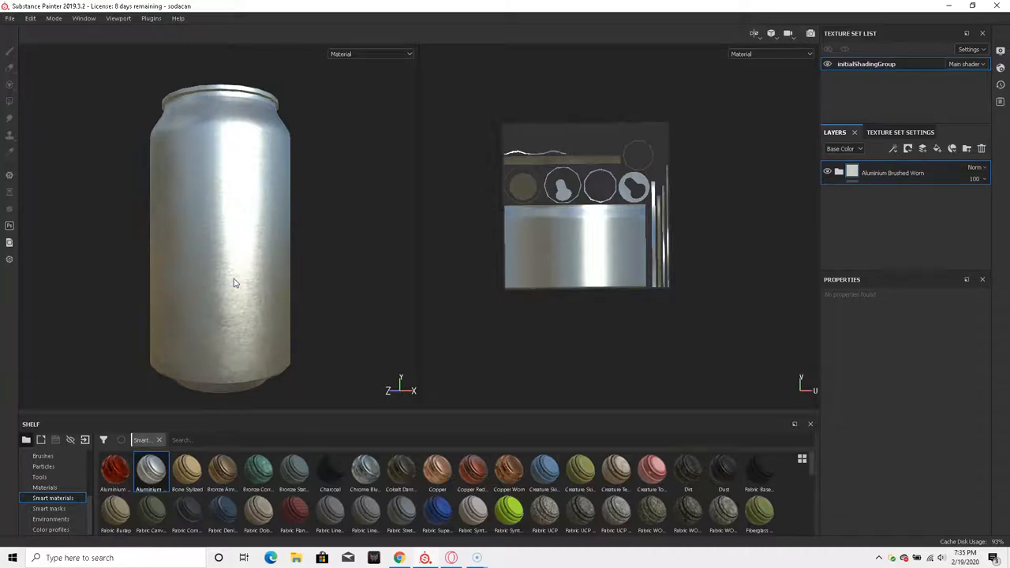
mouse_move(224, 210)
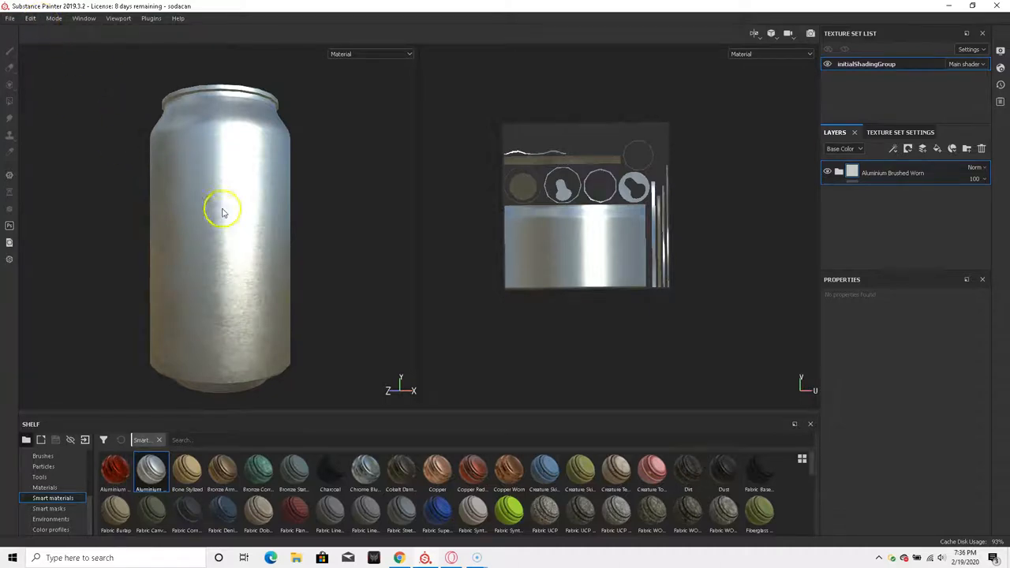
Step: Import wrapper.png as a texture into the current session
click(84, 18)
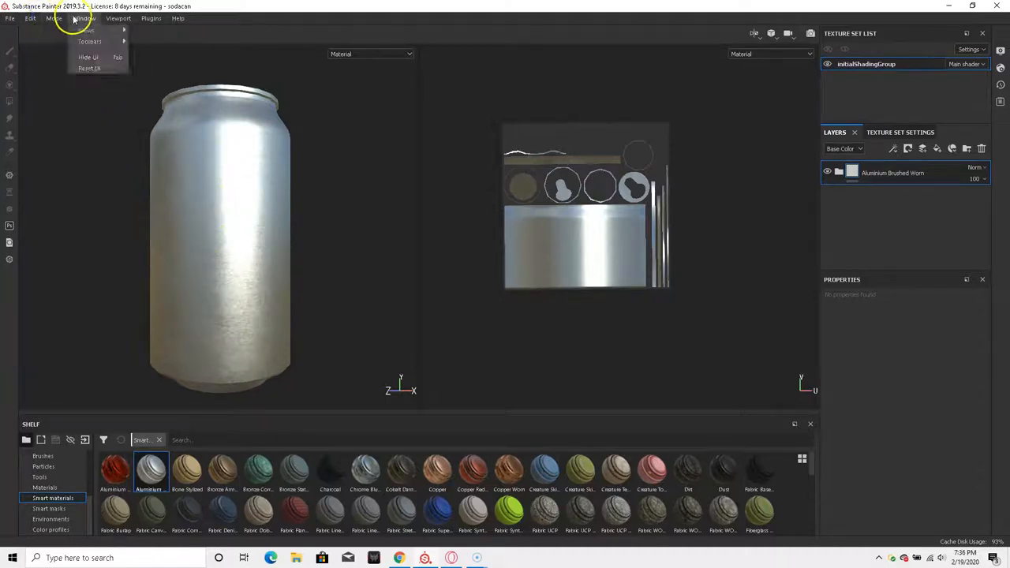
click(10, 17)
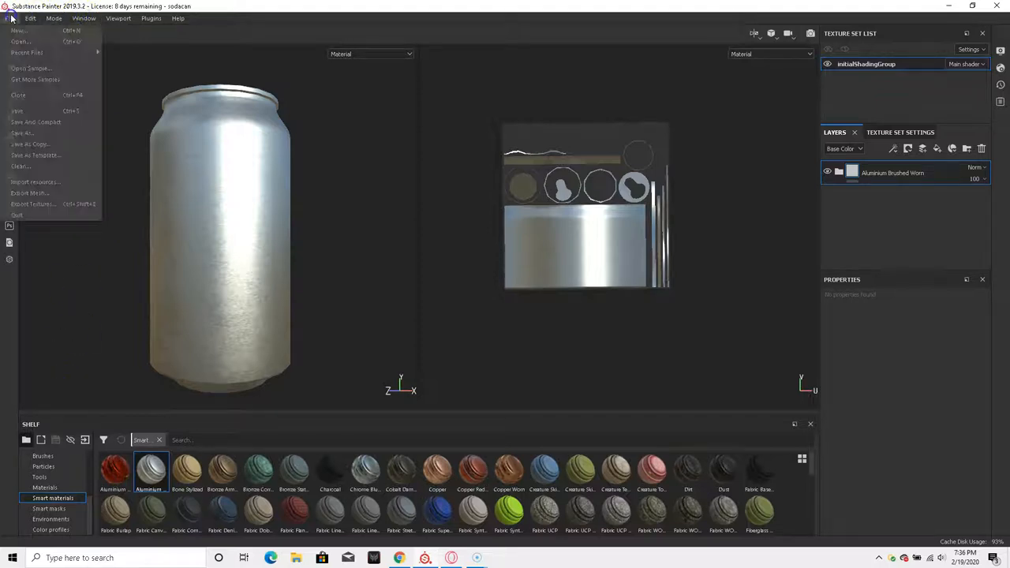
click(35, 182)
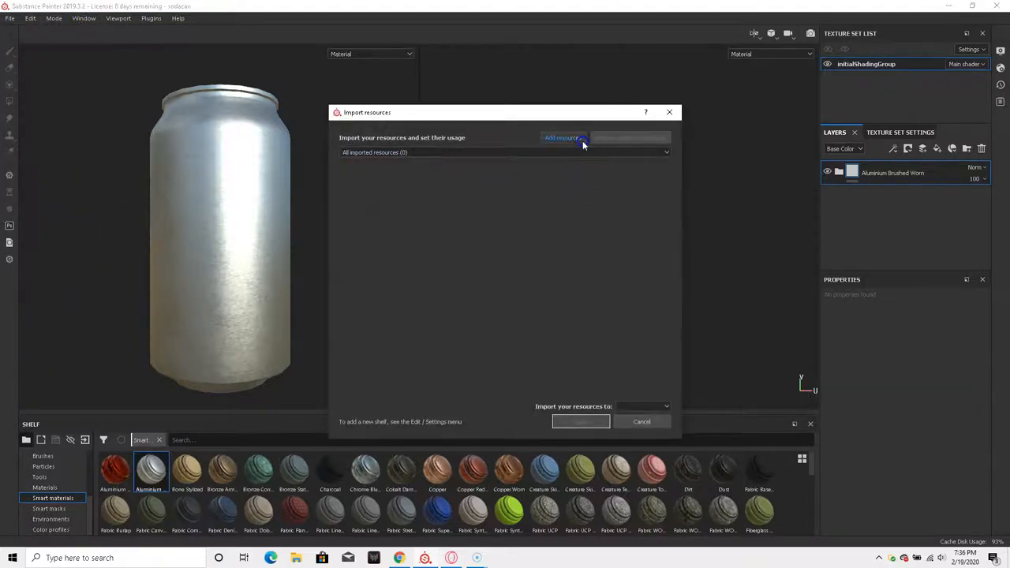
click(561, 137)
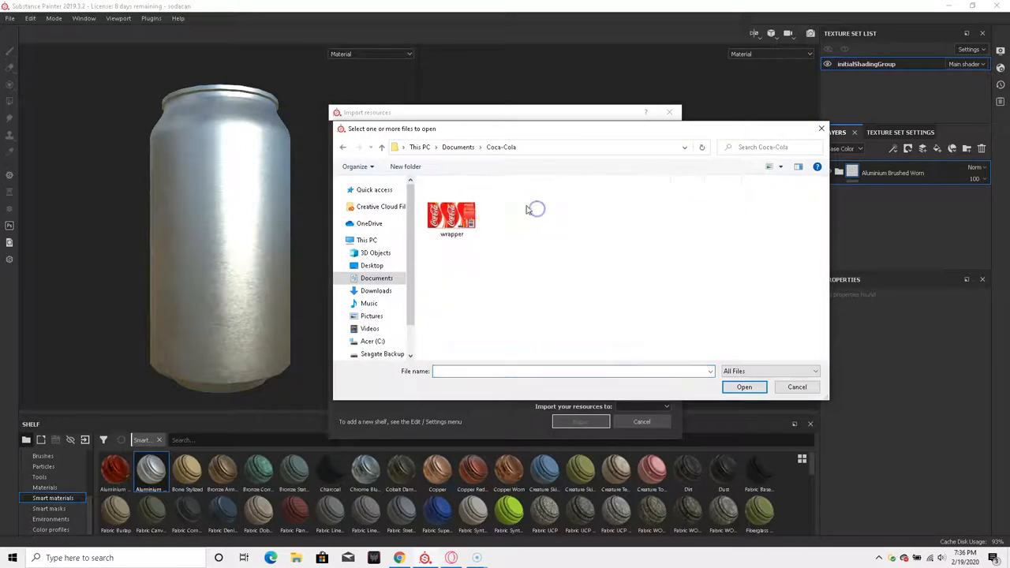
click(451, 209)
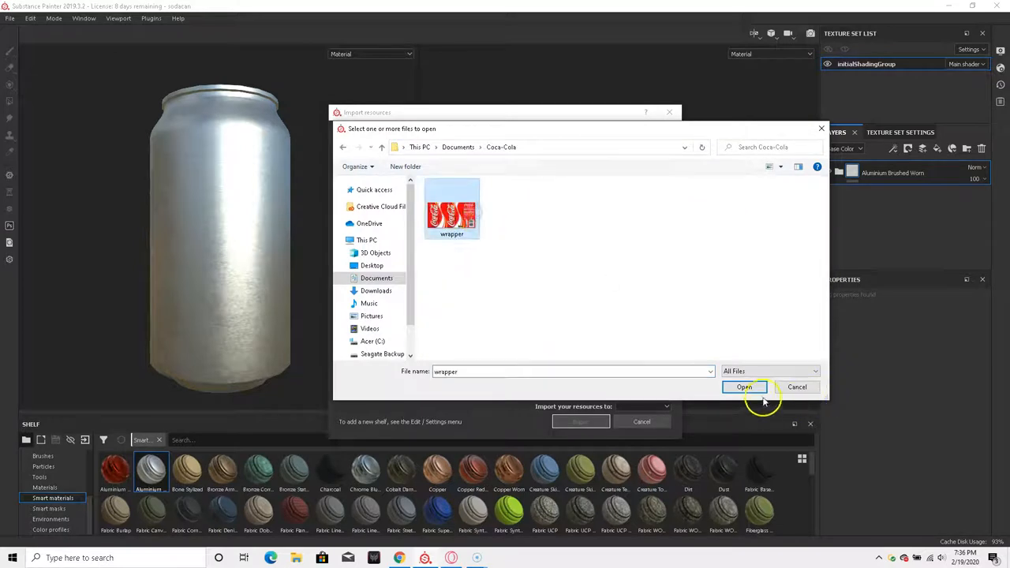
click(744, 386)
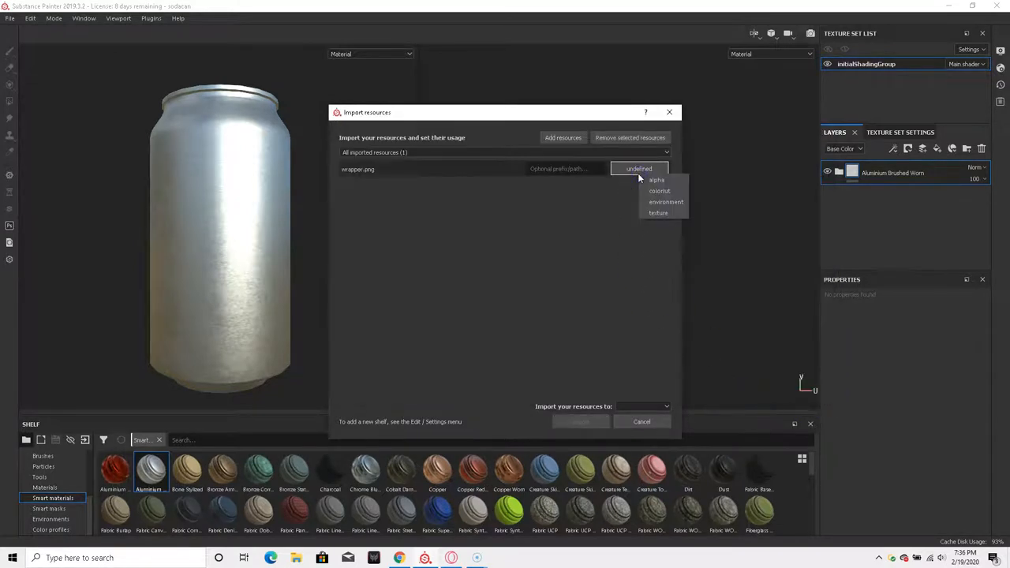
mouse_move(658, 213)
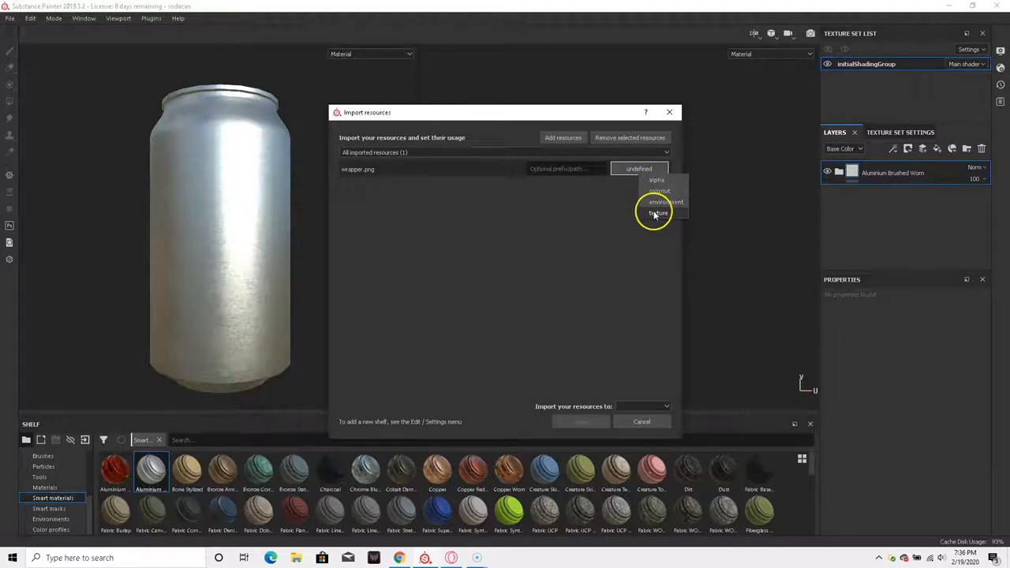
click(658, 213)
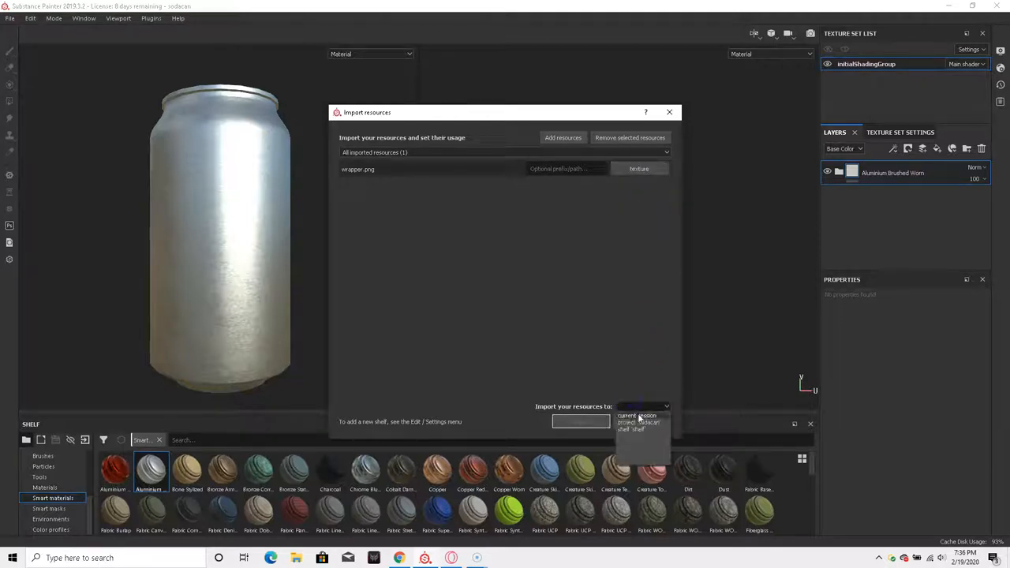
click(637, 415)
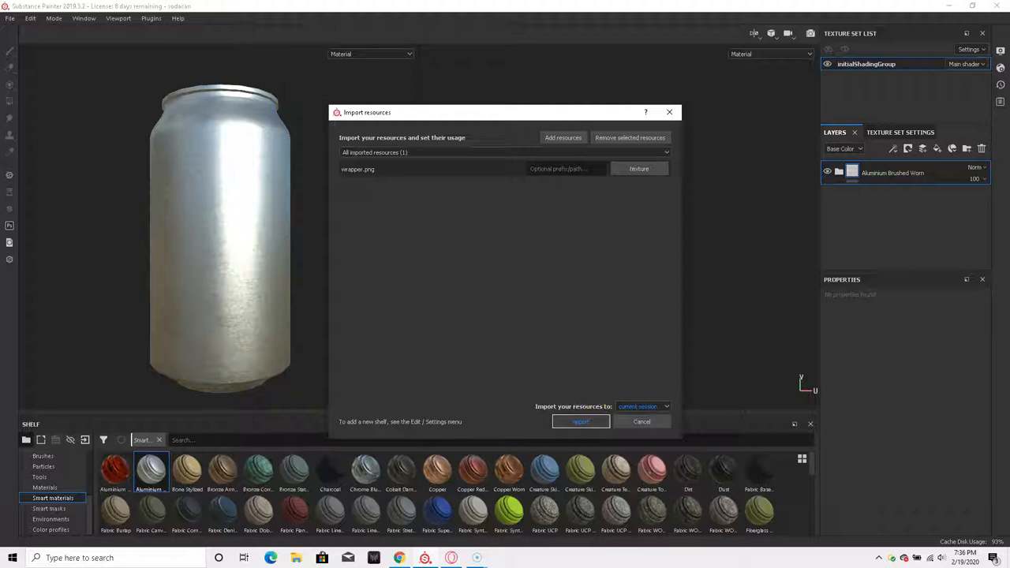
click(581, 421)
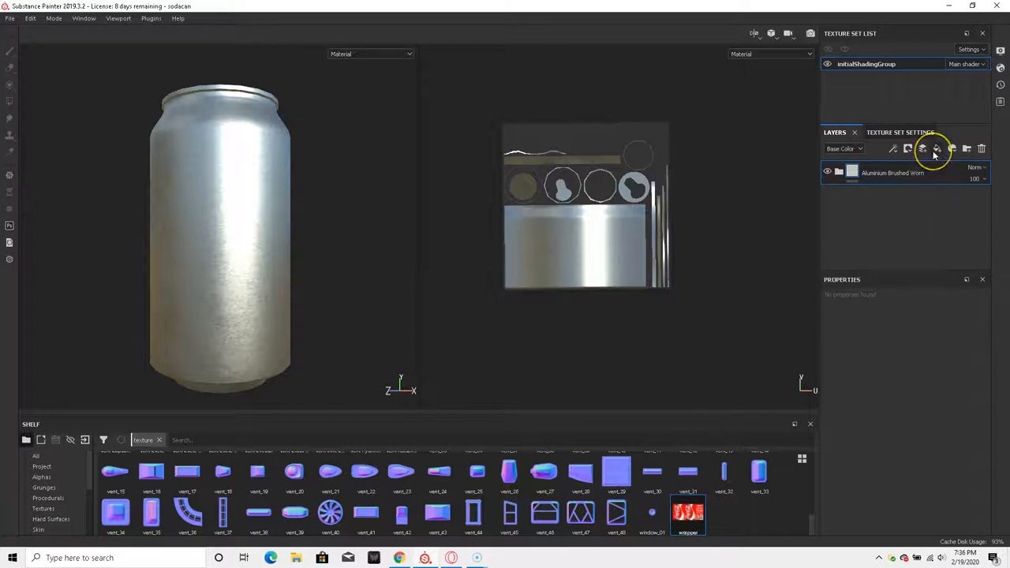
Step: Add a wrapper fill layer and change its UV Wrap from Repeat to None
click(936, 148)
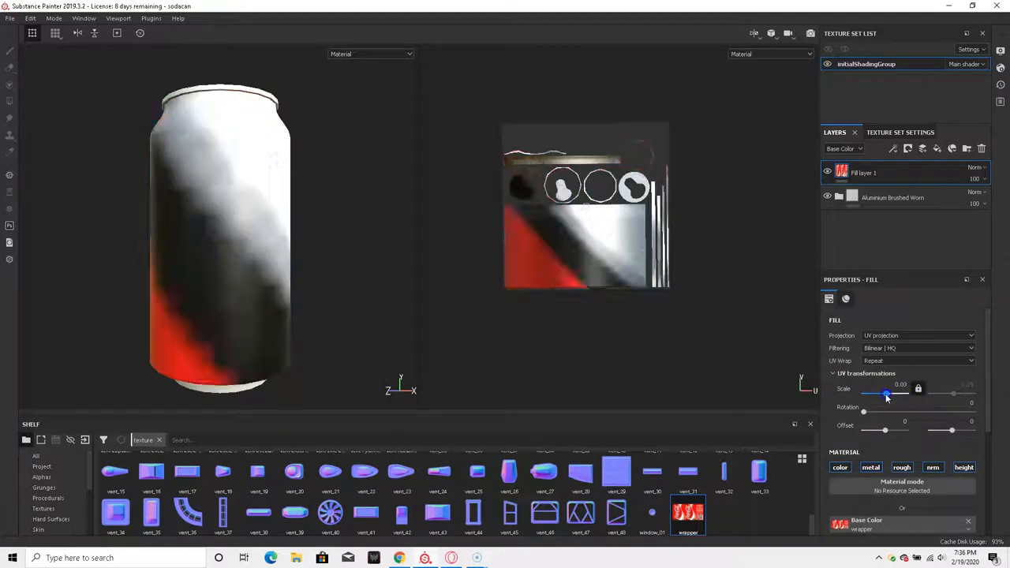
drag(886, 395, 893, 394)
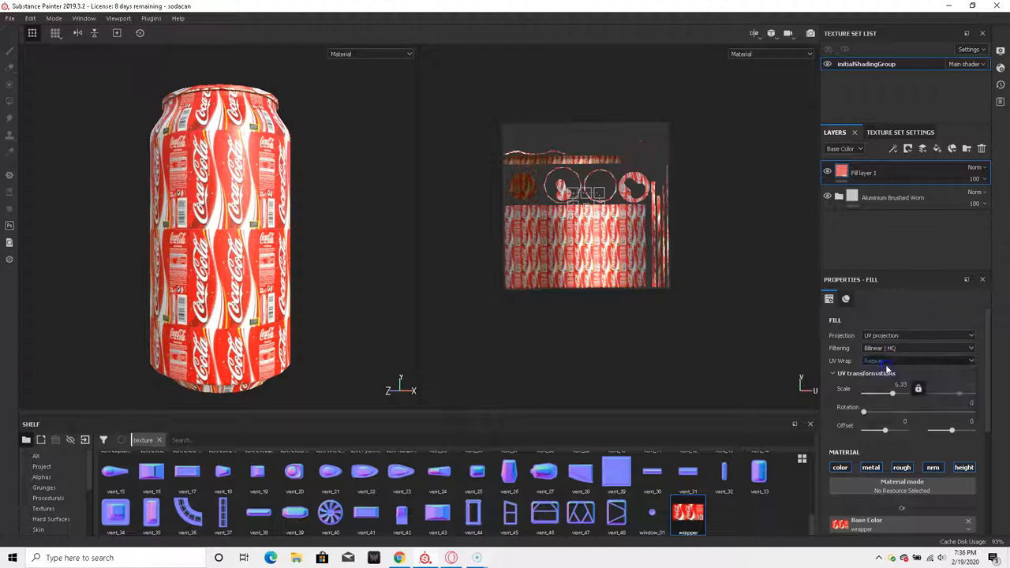
click(918, 361)
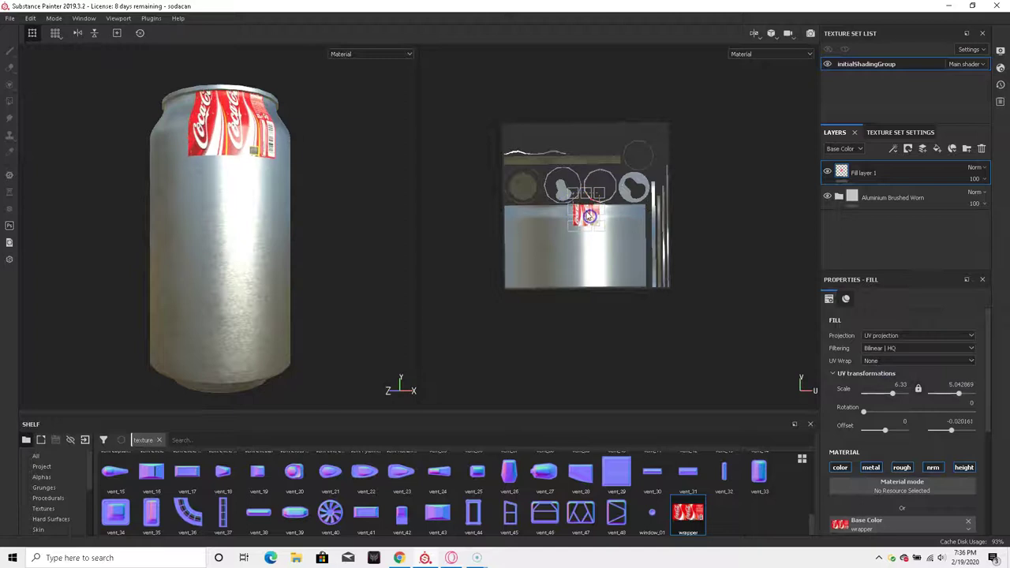
Step: Scale and move the wrapper's UV handles over the can body, then zoom out and orbit
drag(588, 217, 576, 259)
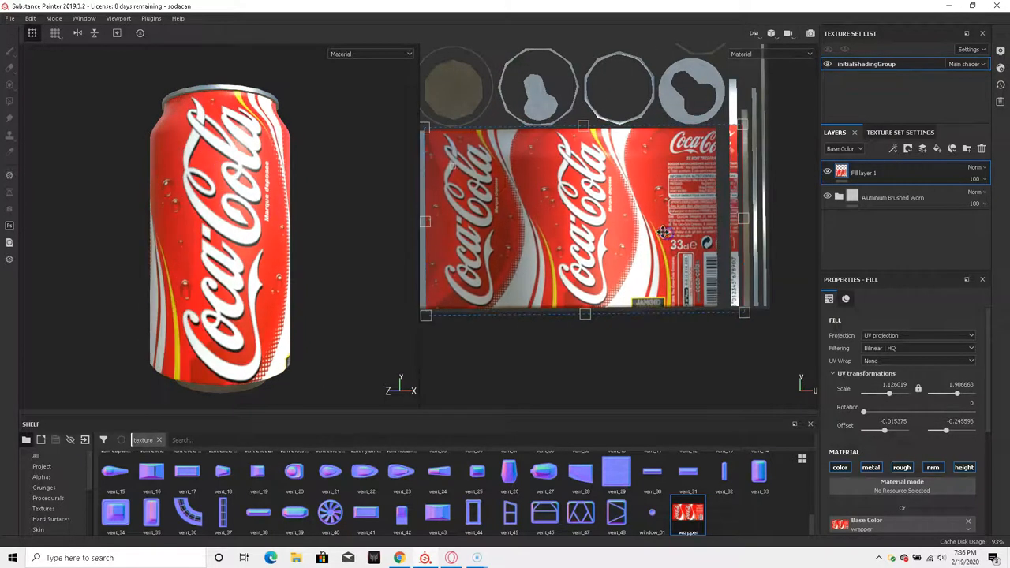
drag(663, 233, 584, 326)
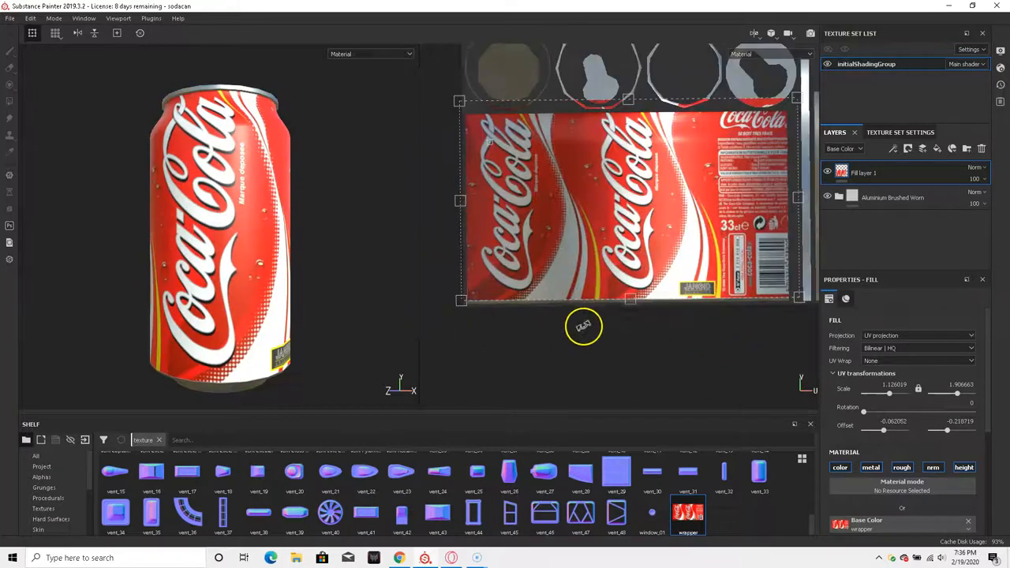
drag(584, 325, 568, 225)
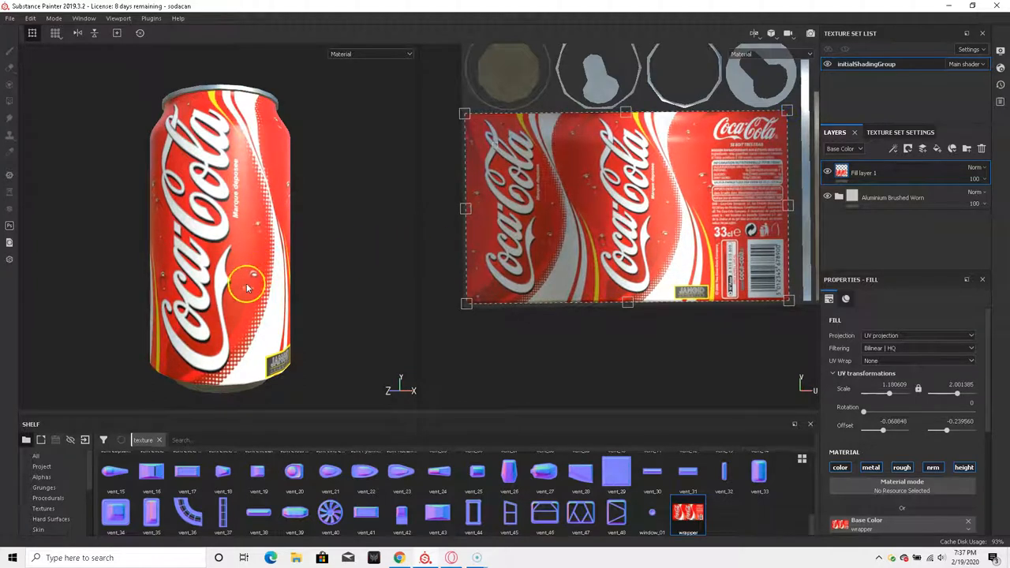
drag(248, 288, 406, 237)
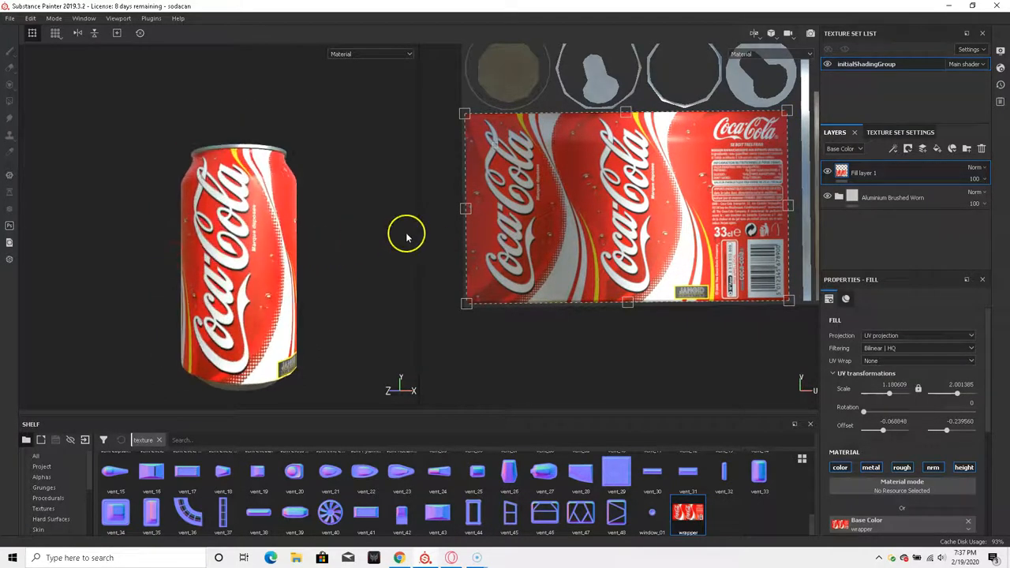
drag(407, 237, 331, 253)
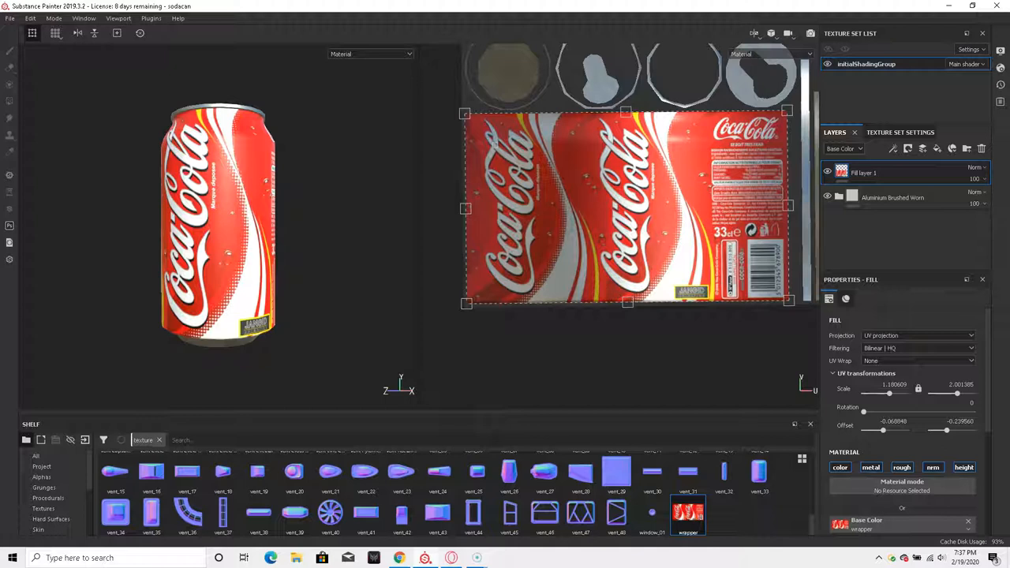
Step: Raise the wrapper fill layer's Metallic slider to about 0.84
drag(236, 221, 252, 300)
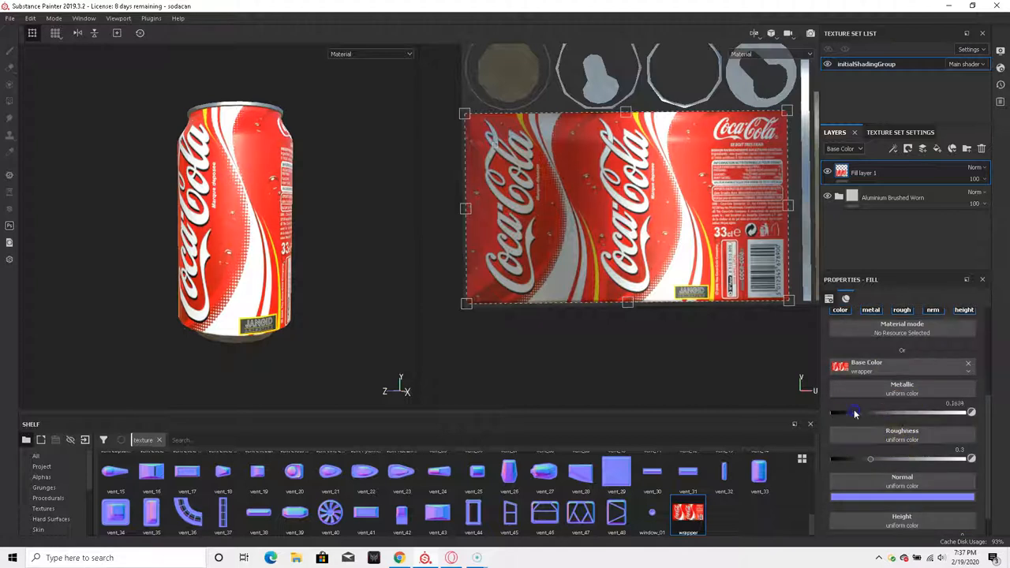
drag(854, 413, 945, 413)
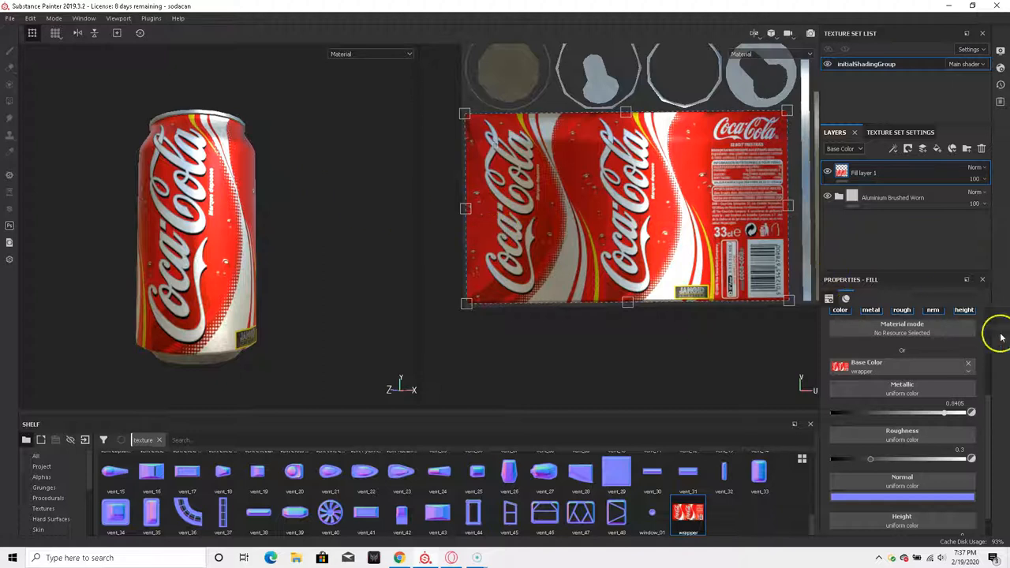
mouse_move(923, 465)
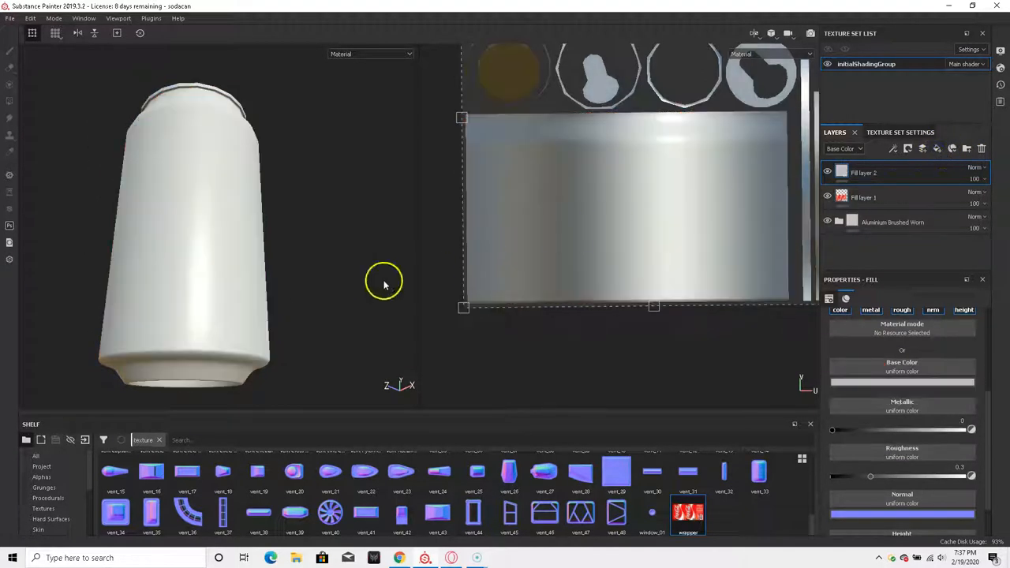
Step: Set the new fill layer's base colour to dark grey and browse the shelf to Smart masks
click(902, 371)
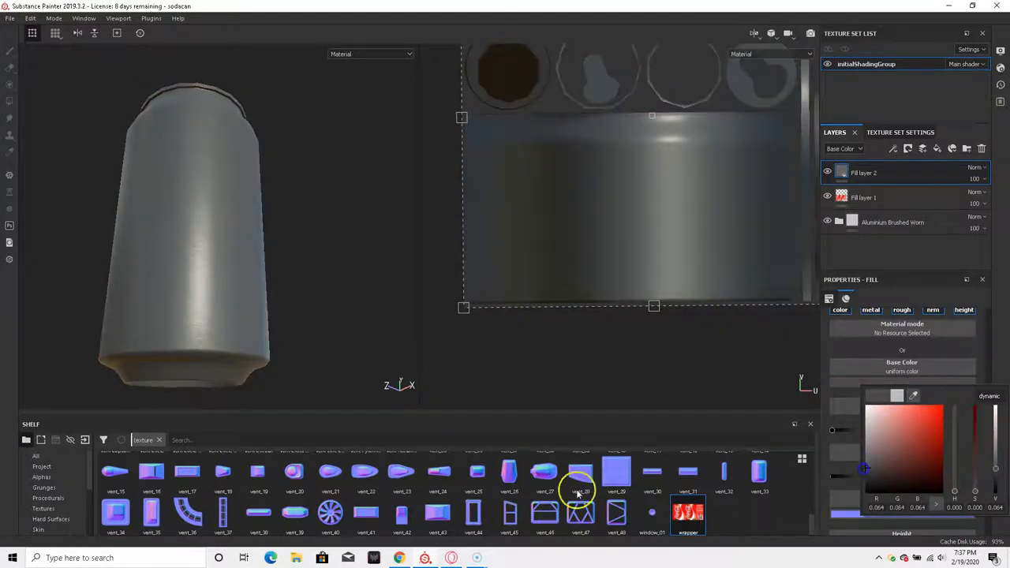
click(44, 508)
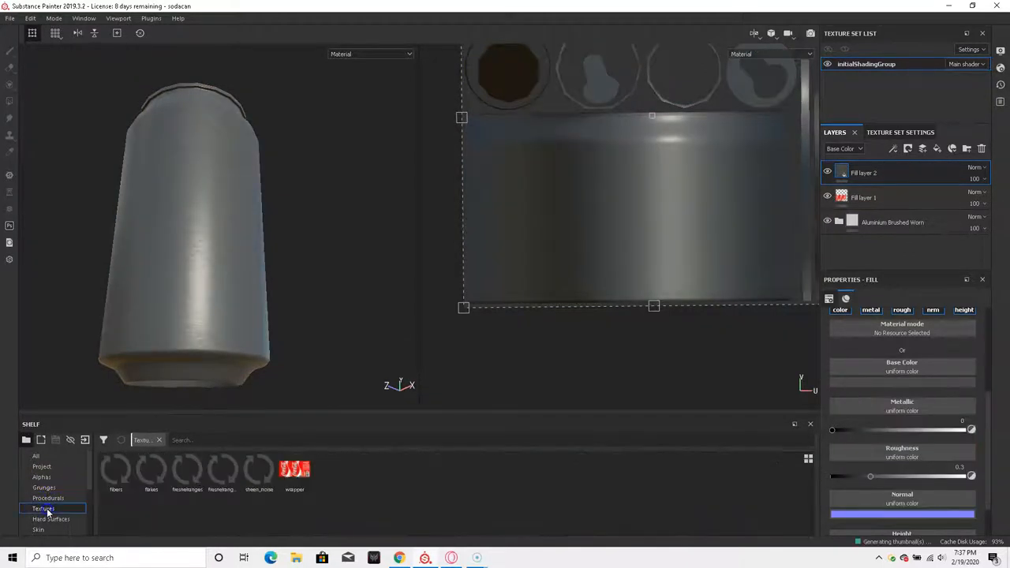
click(40, 477)
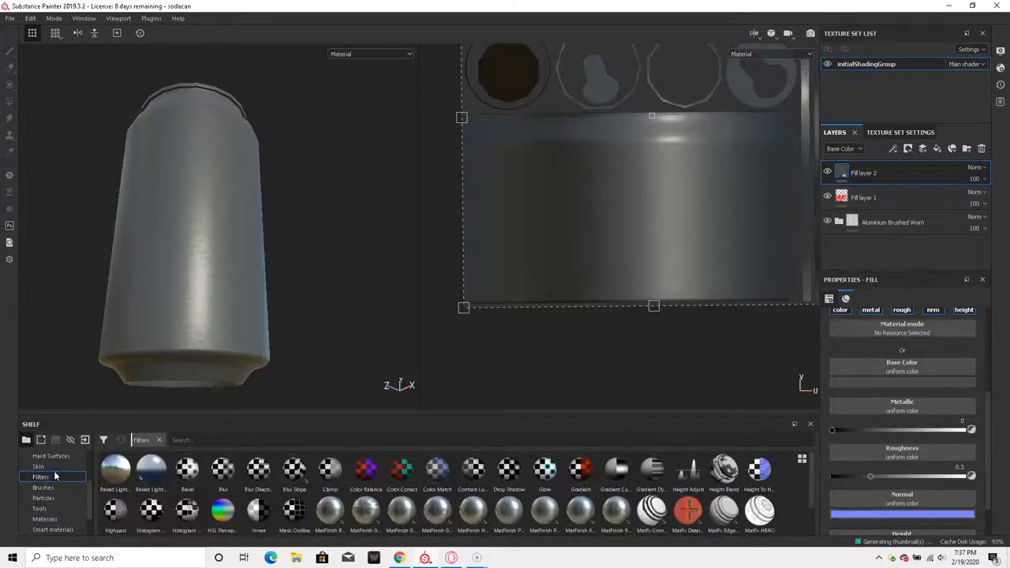
click(41, 476)
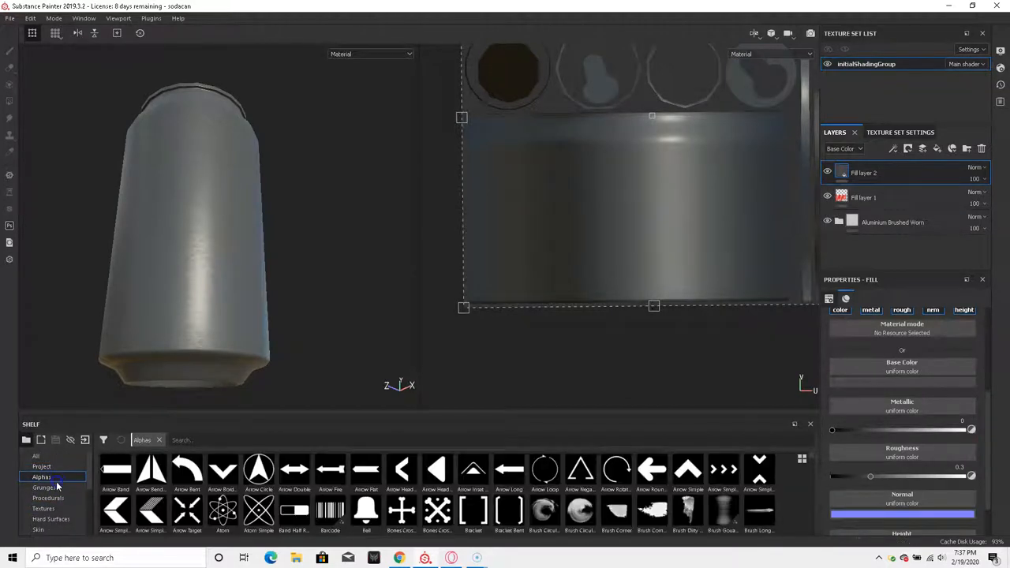
click(48, 466)
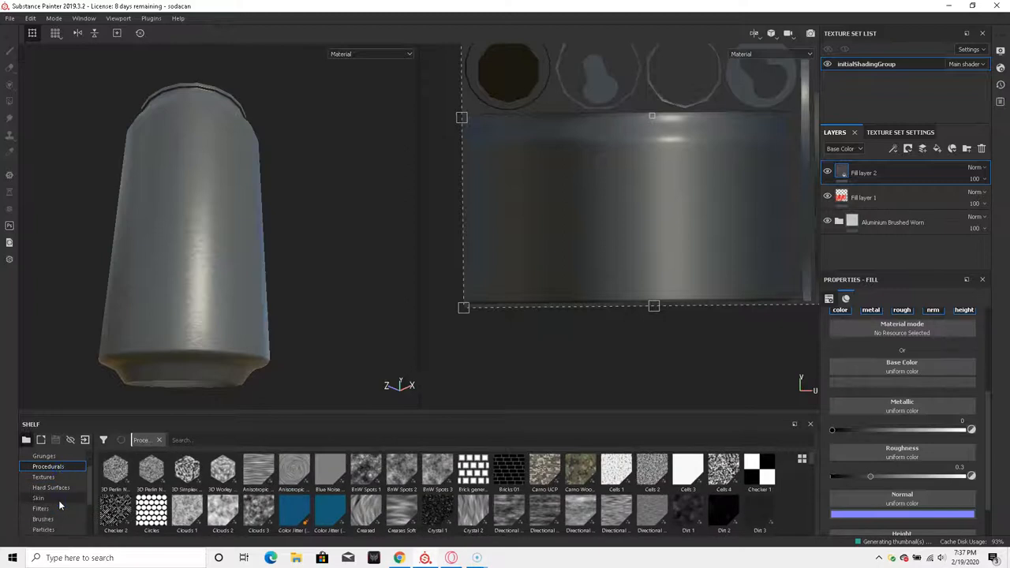
click(40, 509)
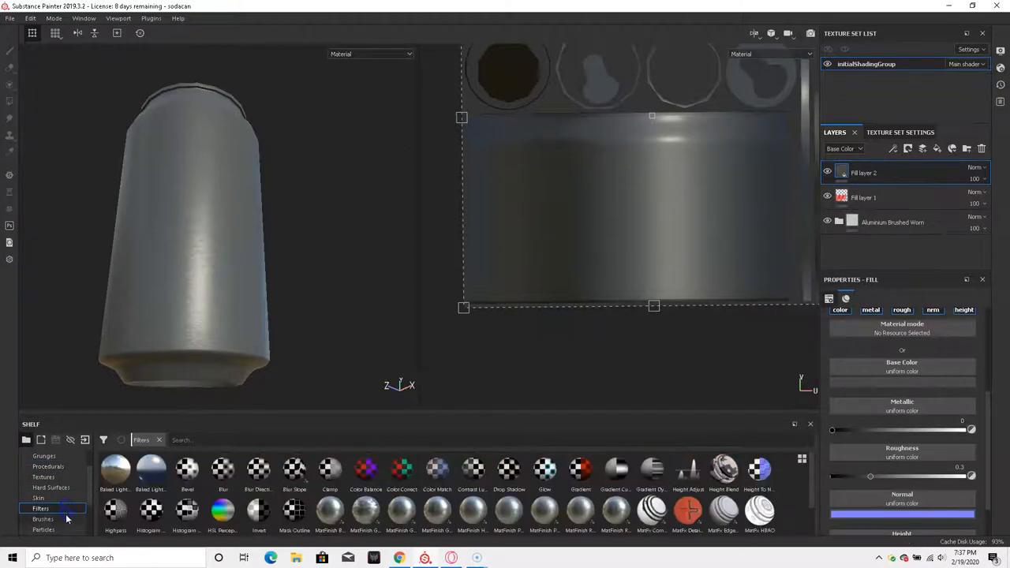
click(53, 498)
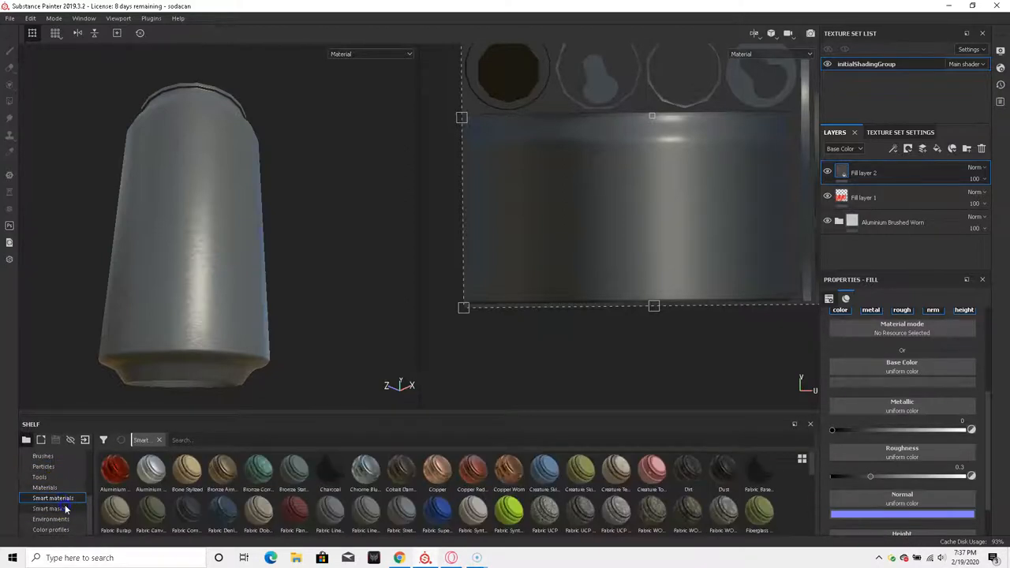
click(49, 508)
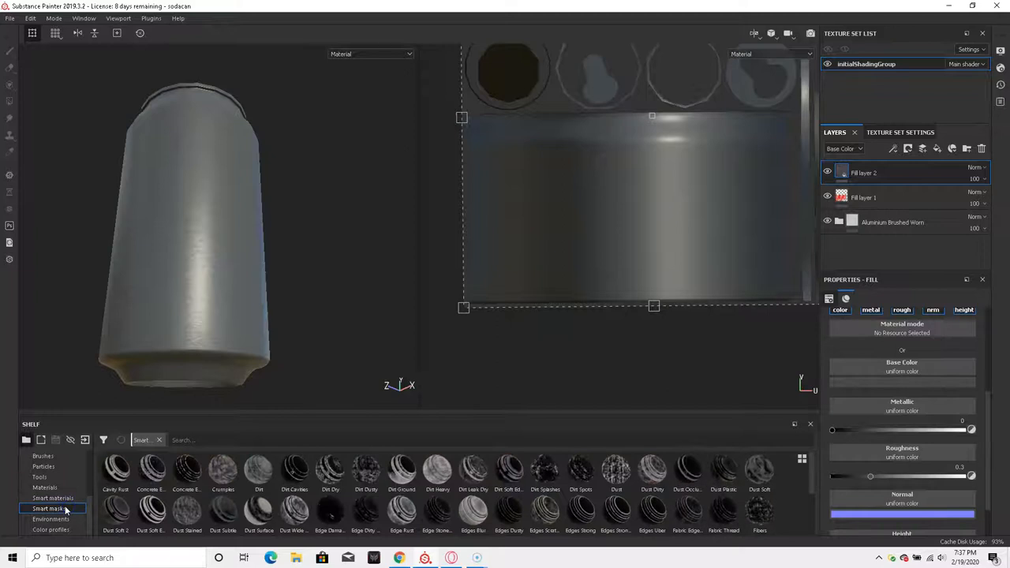
mouse_move(752, 525)
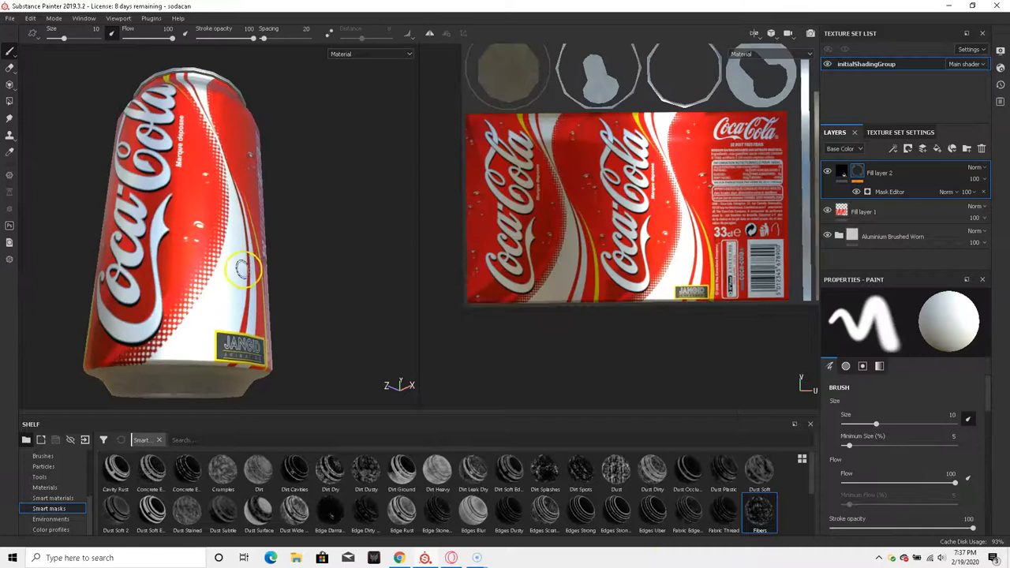
Step: Mask Fill layer 2 with a smart wear mask, Multiply at 51% opacity, and zoom out to inspect
scroll(up, 3)
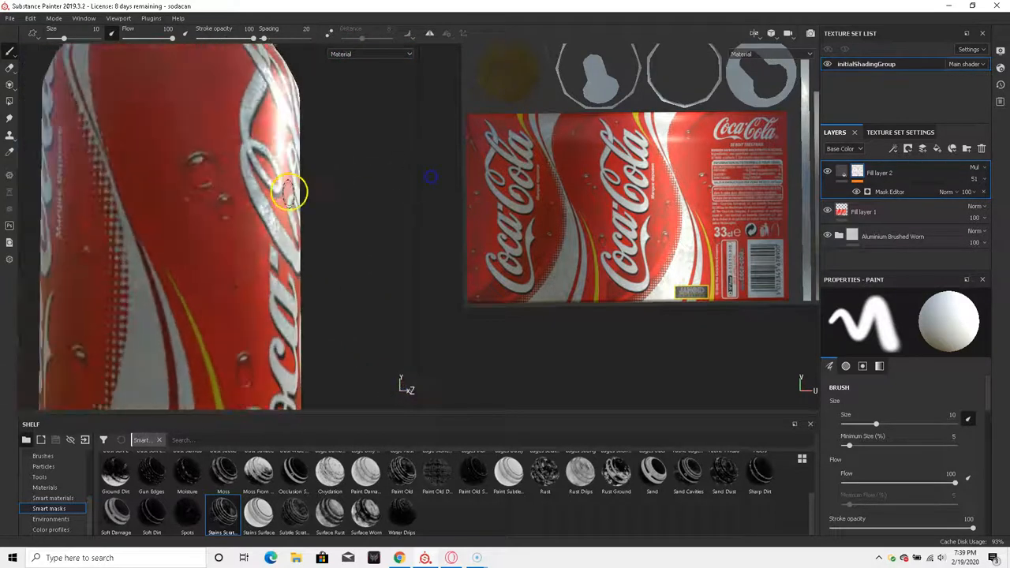
drag(288, 194, 323, 221)
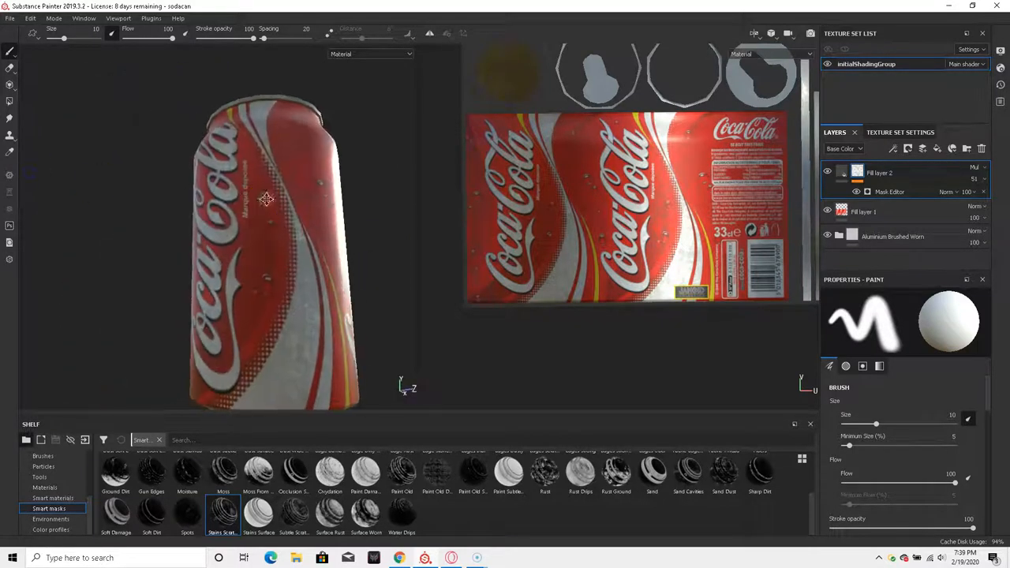
scroll(up, 3)
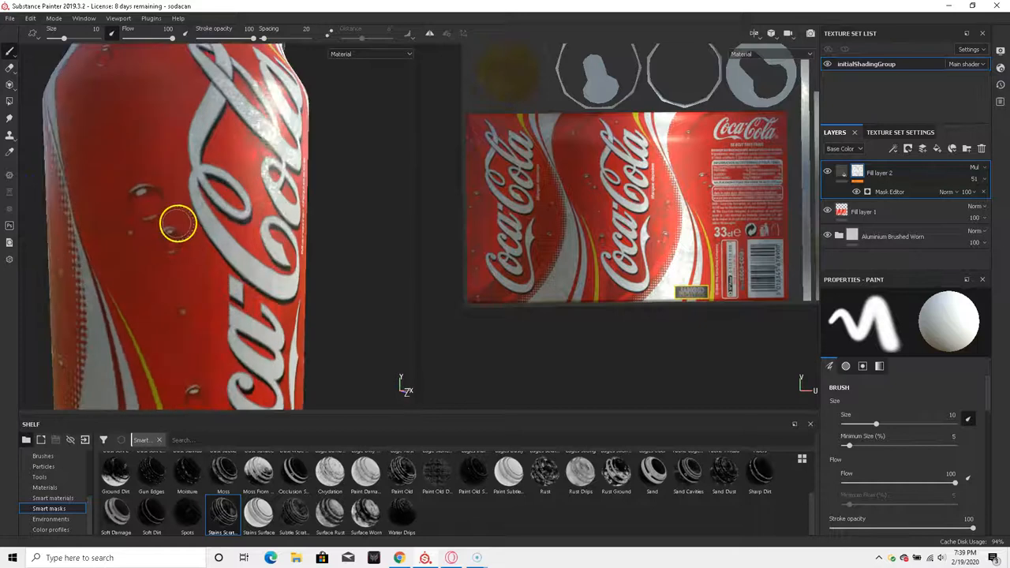